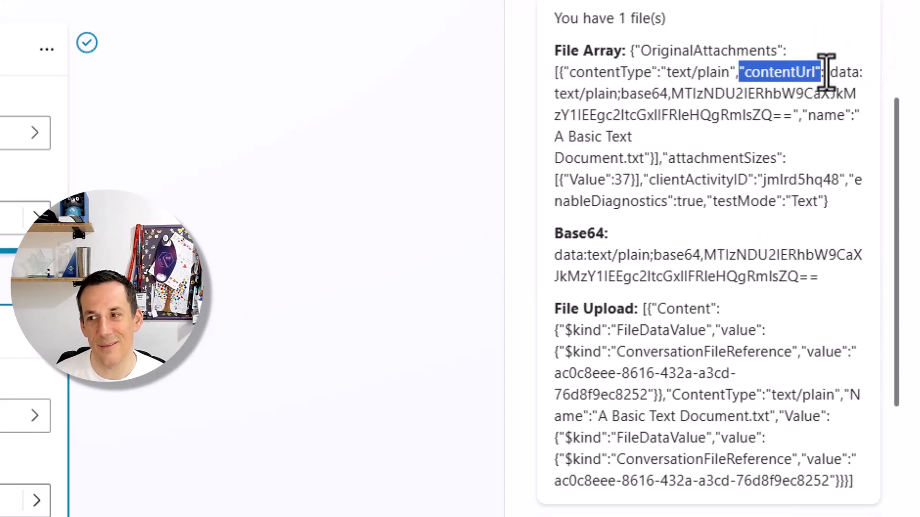
Highlight the contentUrl property in the file array and the formula taking the first attachment's contentUrl
{"action": "left_click_drag", "start_coordinate": [824, 71], "coordinate": [788, 114]}
{"action": "type", "text": "contentUrl"}
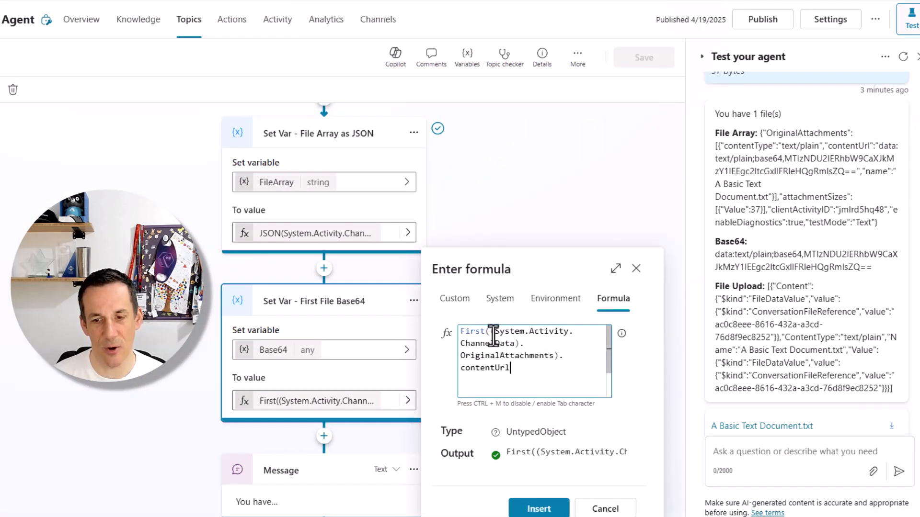
{"action": "left_click_drag", "start_coordinate": [492, 332], "coordinate": [514, 343]}
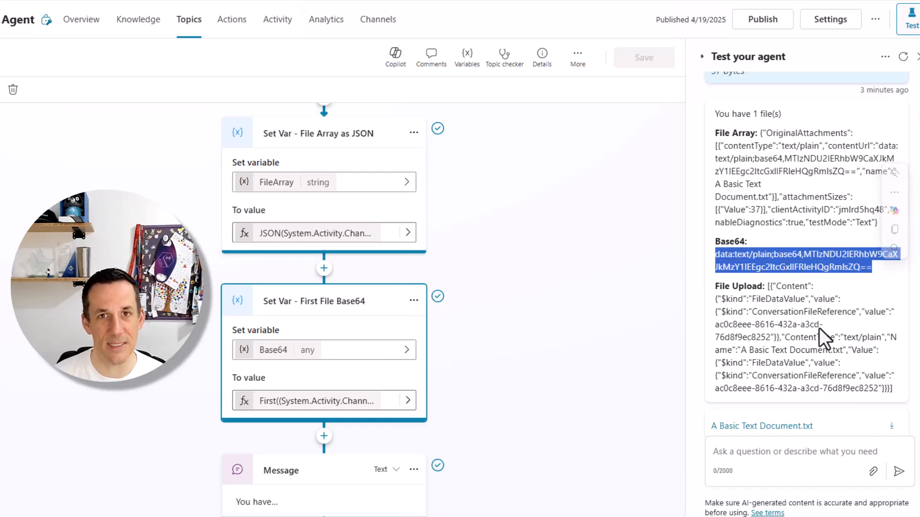
{"action": "scroll", "scroll_direction": "down", "scroll_amount": 3}
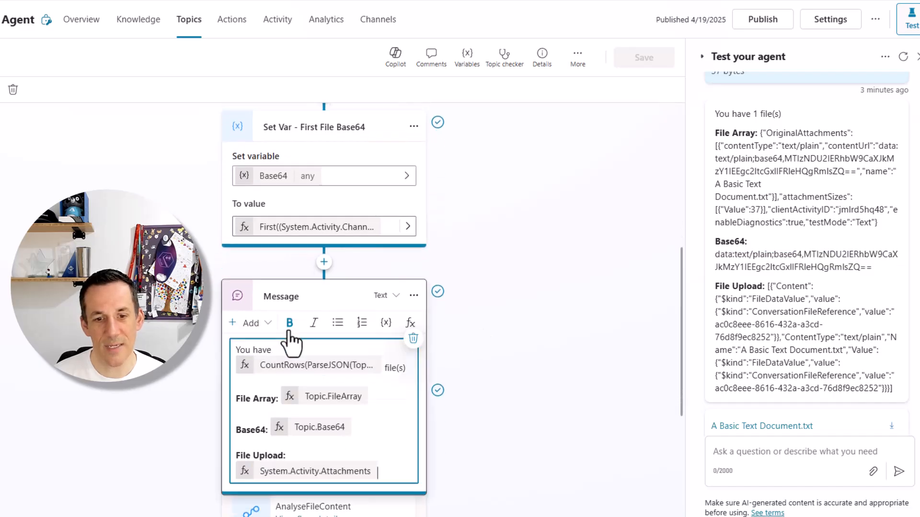
{"action": "scroll", "scroll_direction": "down", "scroll_amount": 3}
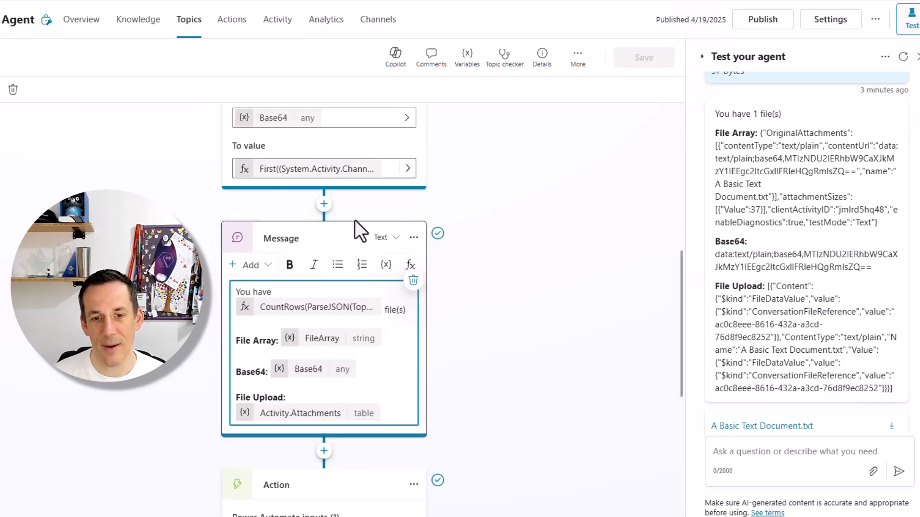
{"action": "mouse_move", "coordinate": [252, 306]}
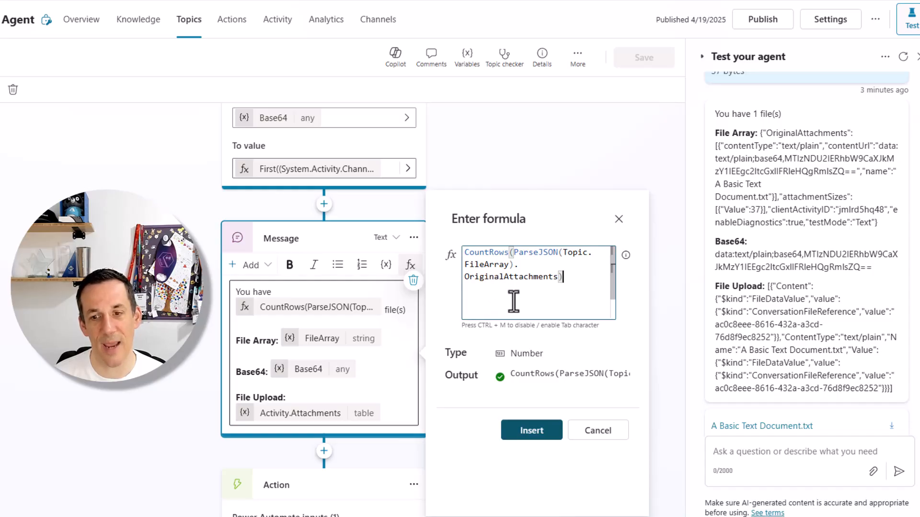
{"action": "mouse_move", "coordinate": [566, 302]}
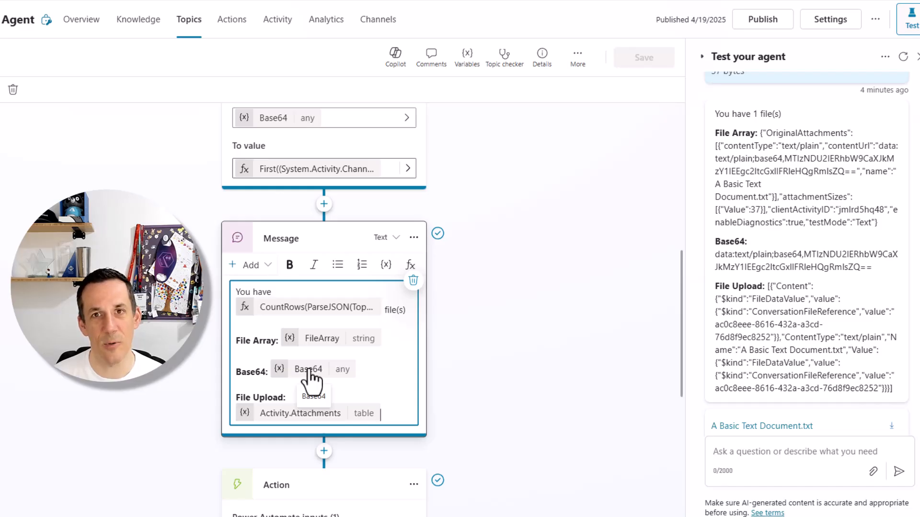
{"action": "mouse_move", "coordinate": [273, 422]}
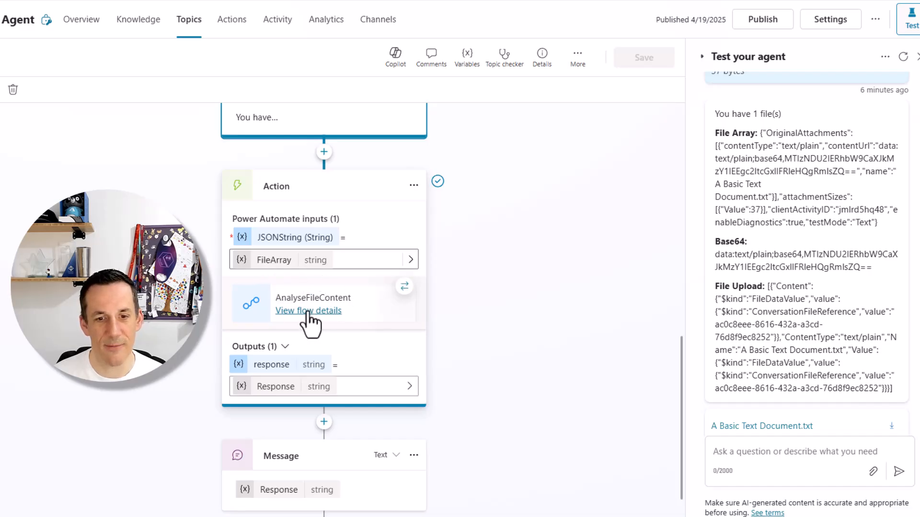
View the AnalyseFileContent flow's details and run history, then open its steps in the designer
{"action": "left_click", "coordinate": [308, 310]}
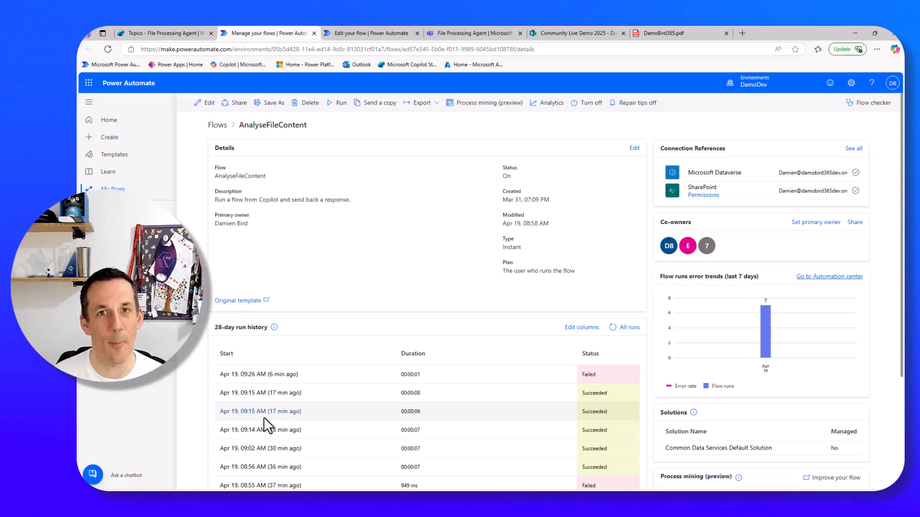
{"action": "mouse_move", "coordinate": [260, 411]}
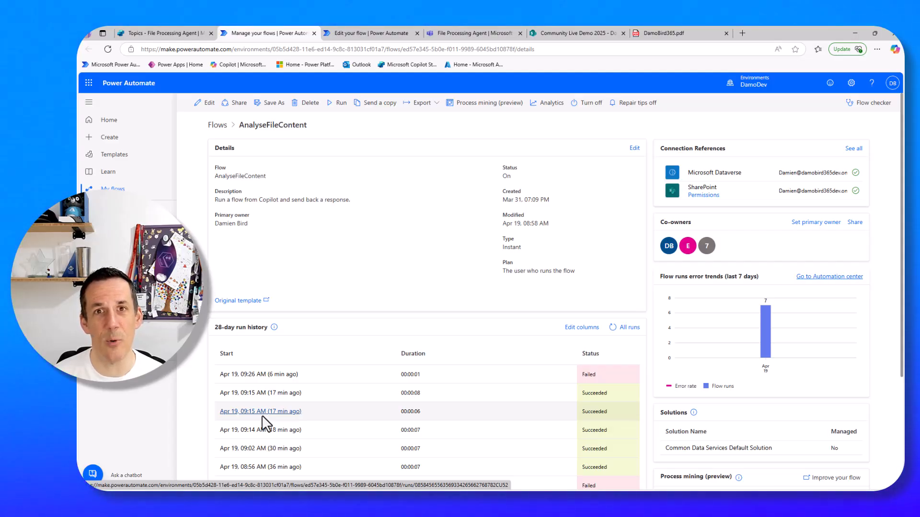
{"action": "left_click", "coordinate": [205, 102]}
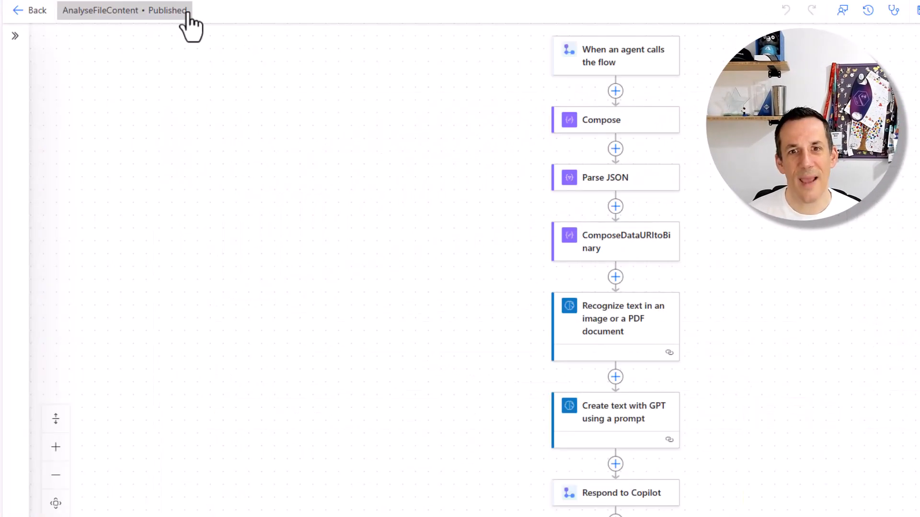
Inspect the trigger's JSONString input, the Compose step using it, and the JSONString expression behind it
{"action": "left_click", "coordinate": [615, 55]}
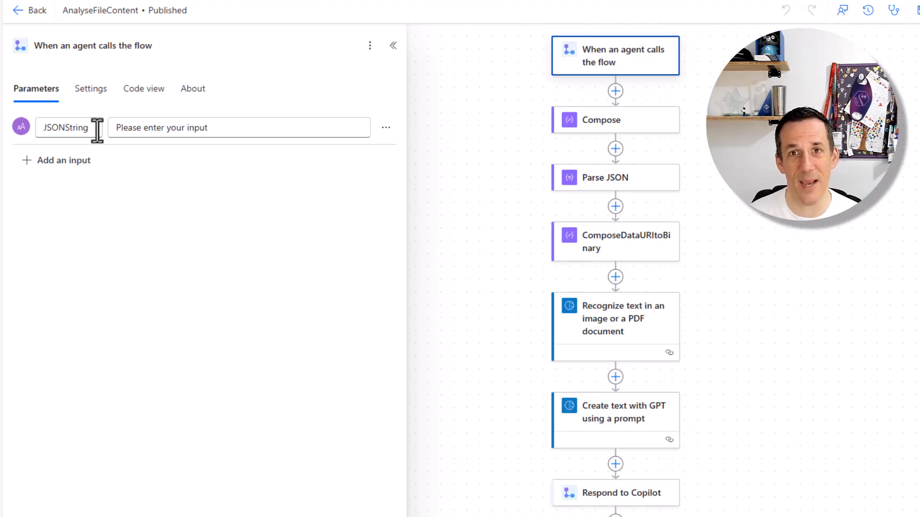
{"action": "left_click", "coordinate": [615, 119]}
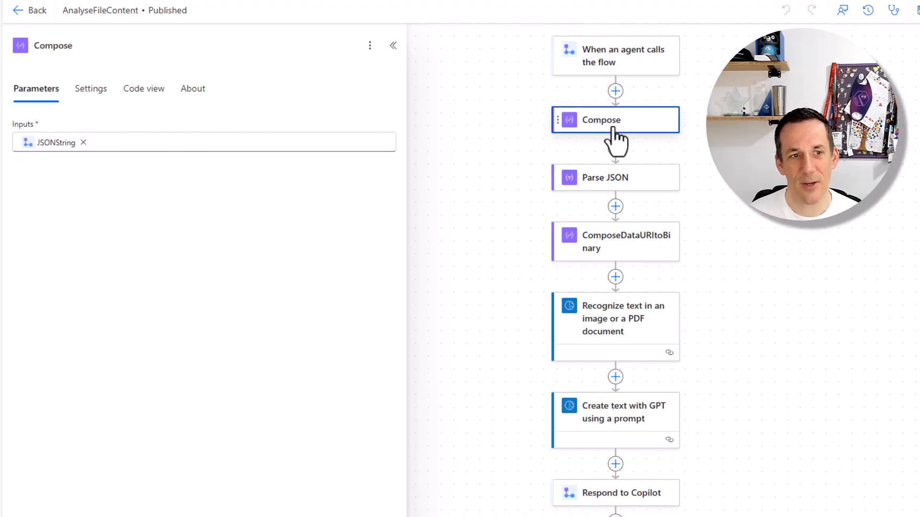
{"action": "mouse_move", "coordinate": [56, 142]}
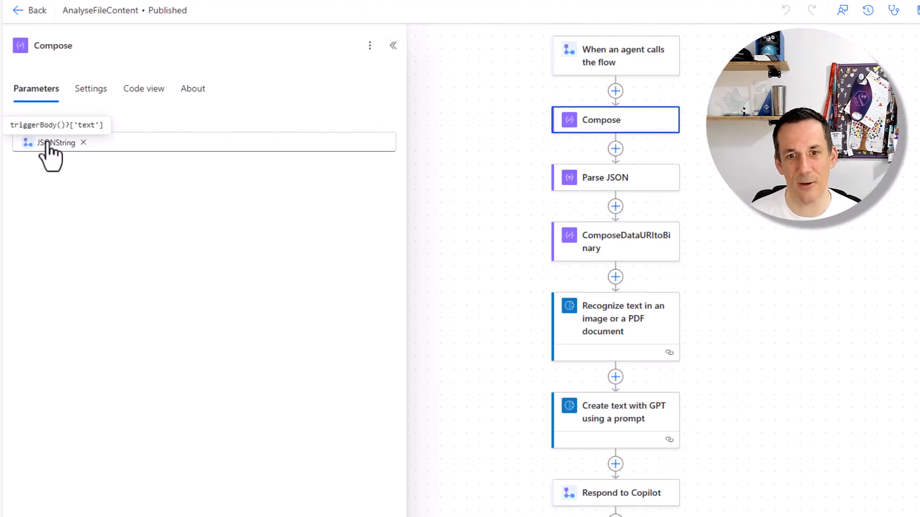
{"action": "left_click", "coordinate": [616, 178]}
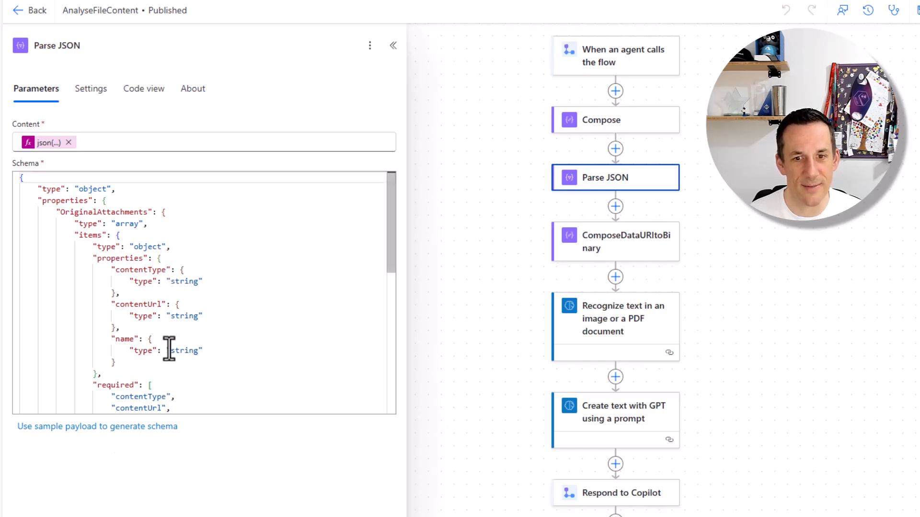
Inspect Parse JSON, then view ComposeDataURItoBinary's full dataUriToBinary expression on the first attachment's contentUrl
{"action": "left_click", "coordinate": [615, 241]}
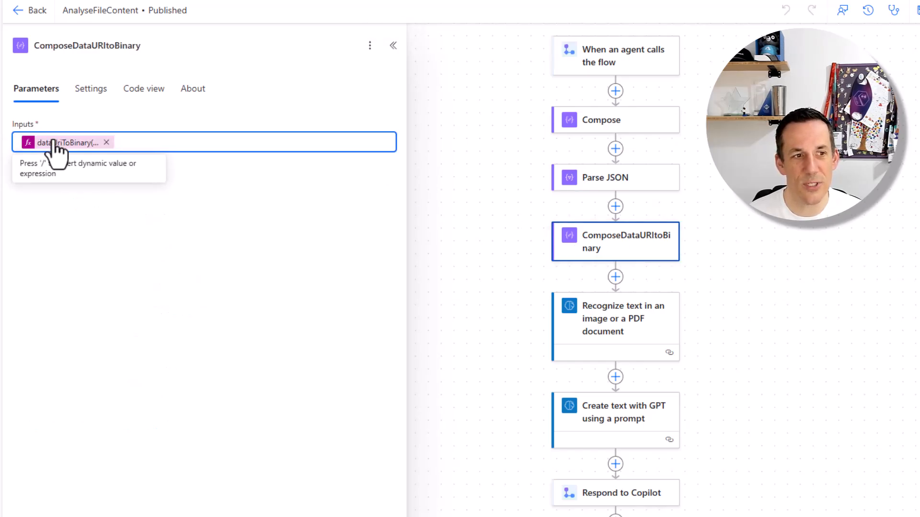
{"action": "left_click", "coordinate": [64, 142]}
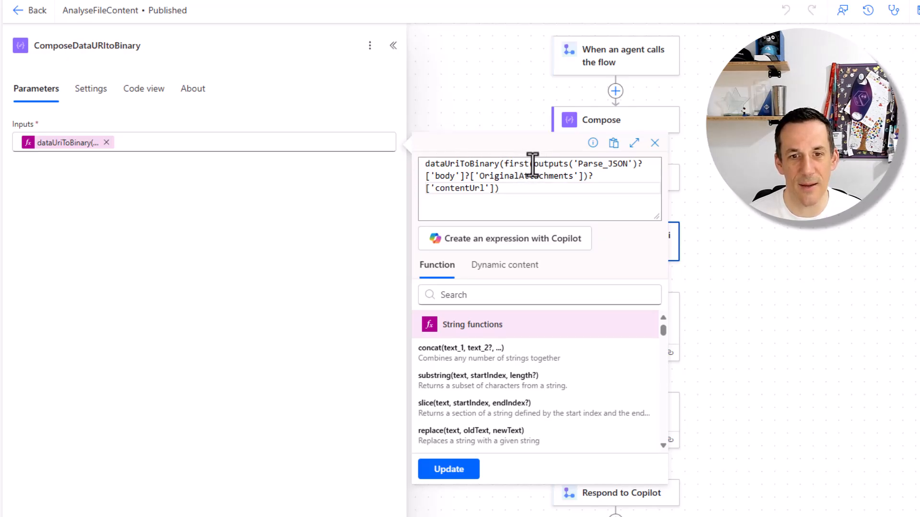
{"action": "left_click_drag", "start_coordinate": [531, 164], "coordinate": [580, 179]}
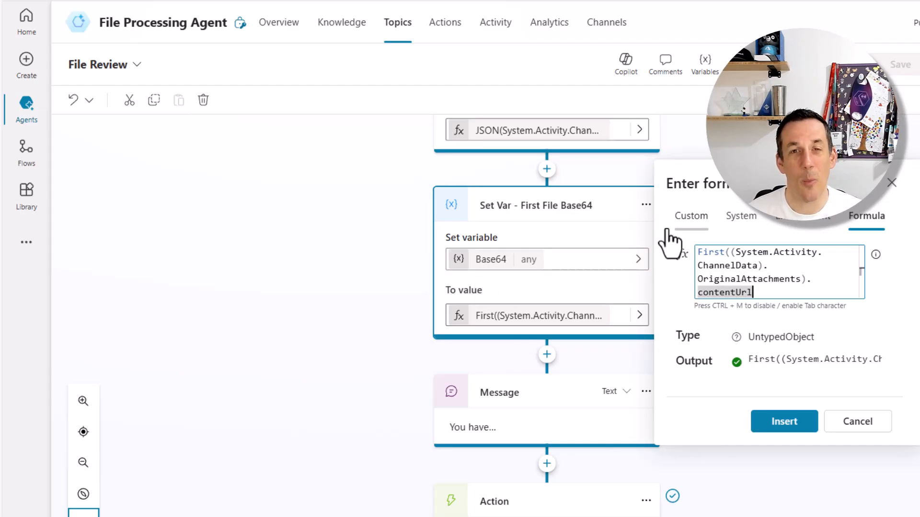
{"action": "mouse_move", "coordinate": [581, 235]}
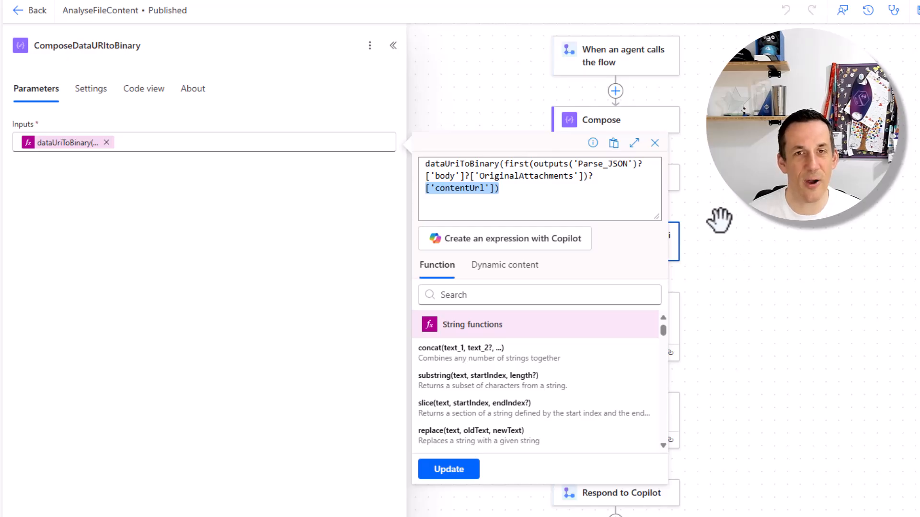
Confirm the Recognize text step's Image input is the body output of ComposeDataURItoBinary
{"action": "left_click", "coordinate": [654, 143]}
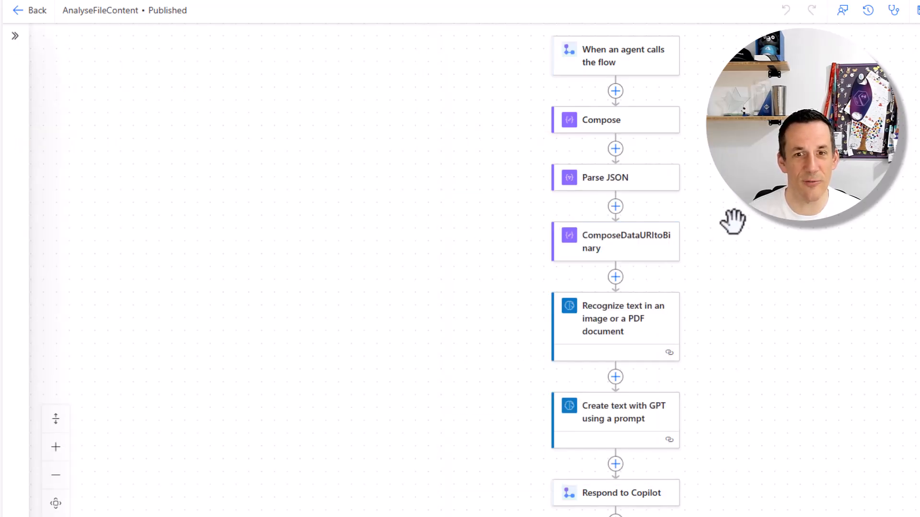
{"action": "left_click", "coordinate": [615, 318]}
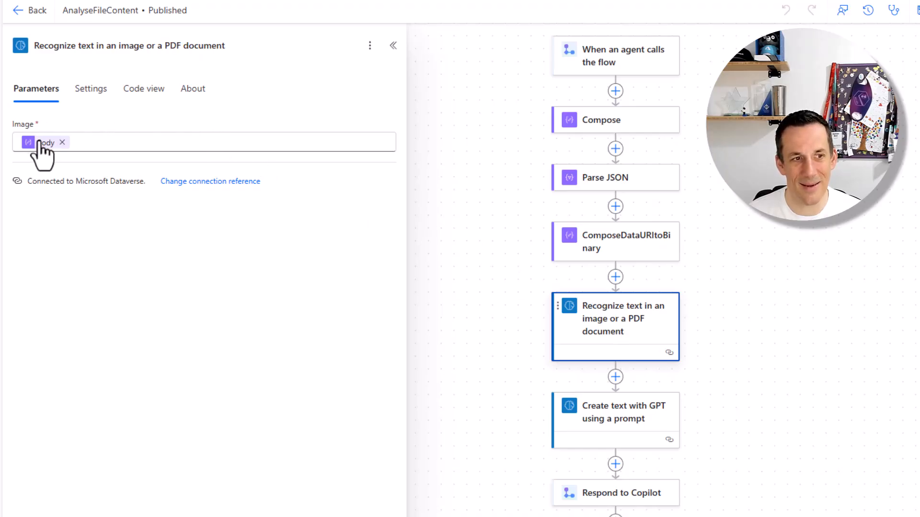
{"action": "mouse_move", "coordinate": [45, 142]}
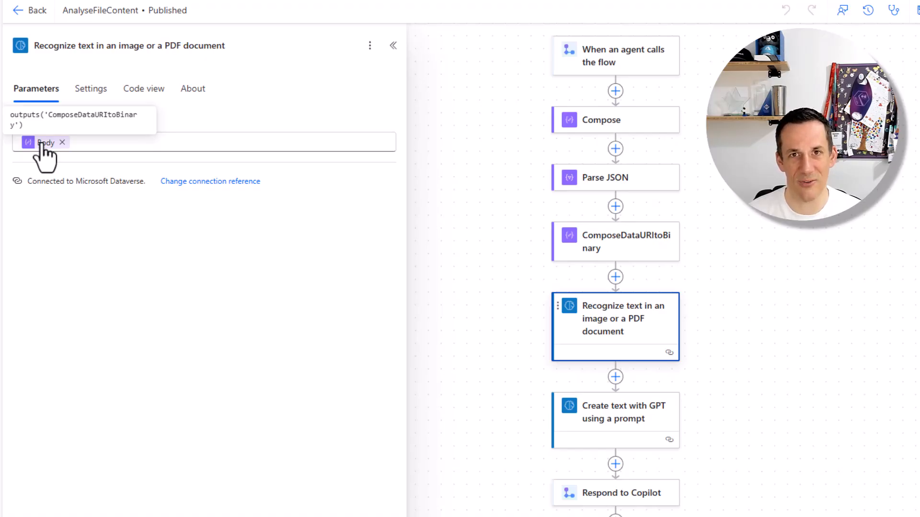
{"action": "mouse_move", "coordinate": [646, 278]}
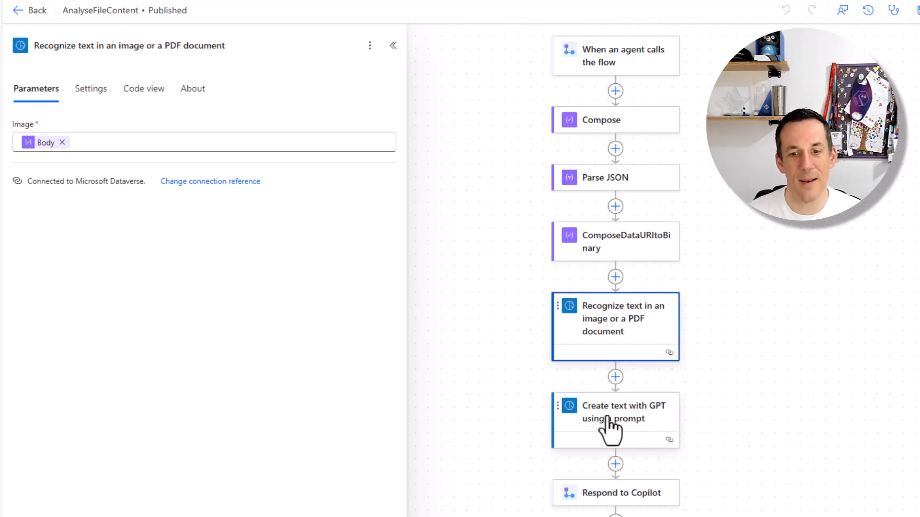
Open the 'Create text with GPT using a prompt' step to reach its CV Summarize prompt
{"action": "left_click", "coordinate": [615, 412]}
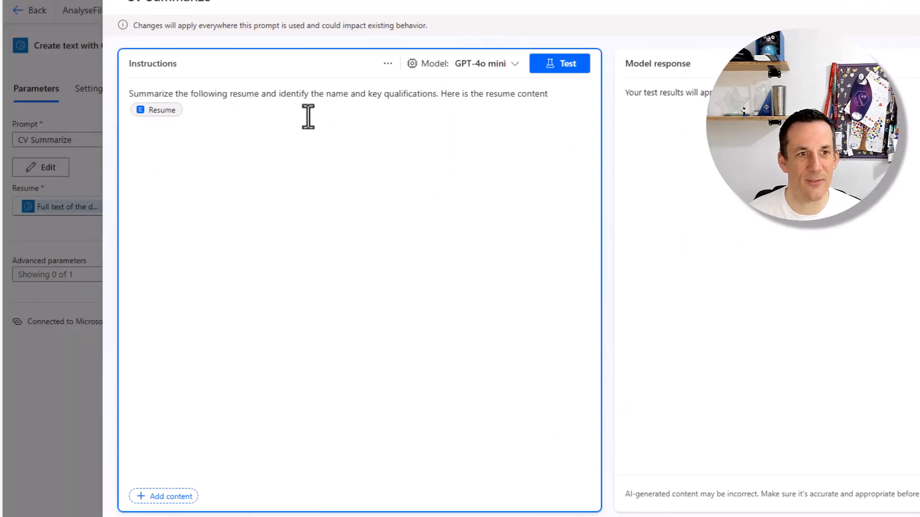
{"action": "mouse_move", "coordinate": [381, 151]}
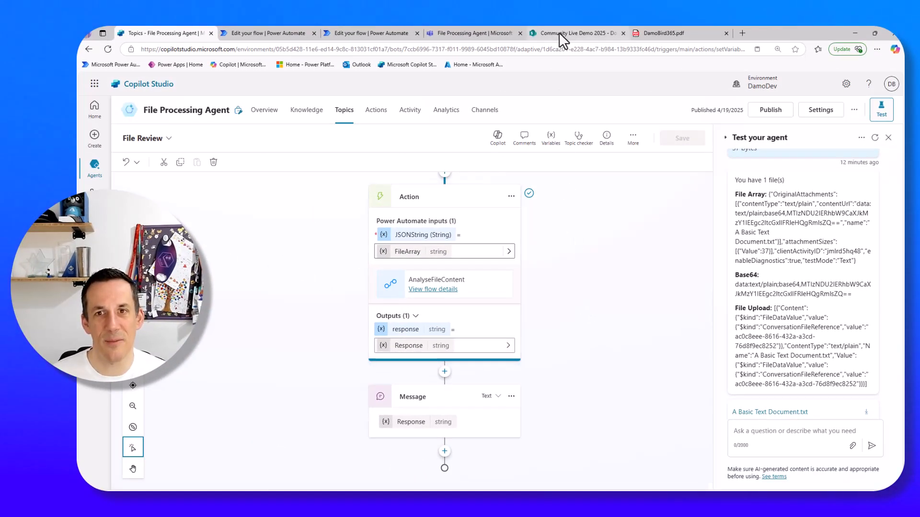
{"action": "left_click", "coordinate": [575, 33]}
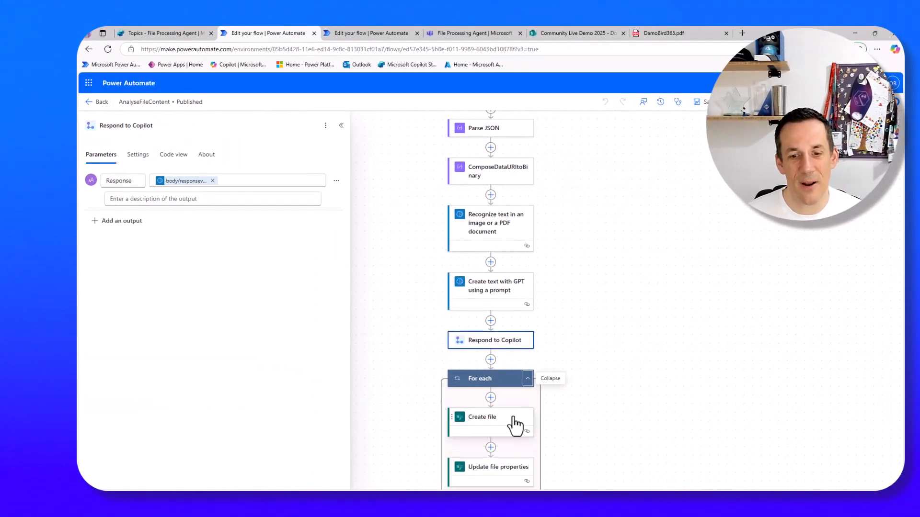
Inspect what the For each loop iterates over and the Create file and Update file properties parameters
{"action": "scroll", "scroll_direction": "down", "scroll_amount": 3}
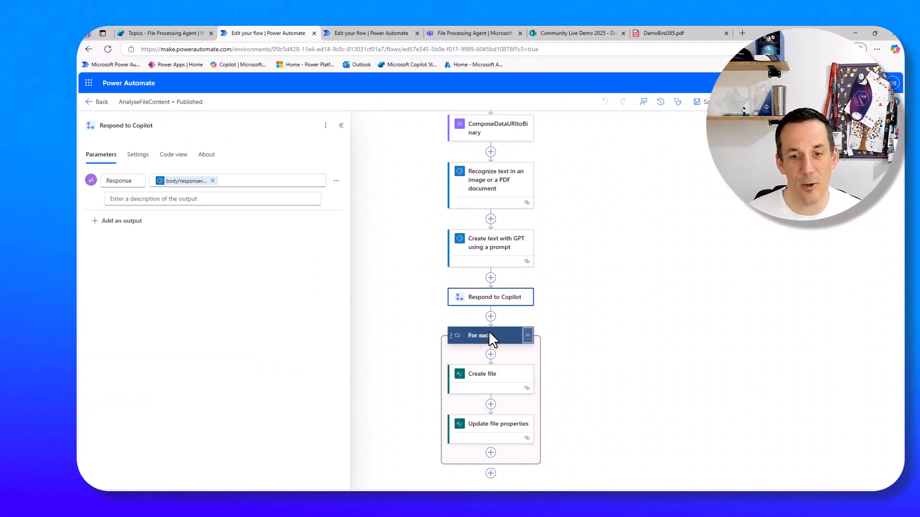
{"action": "left_click", "coordinate": [478, 335]}
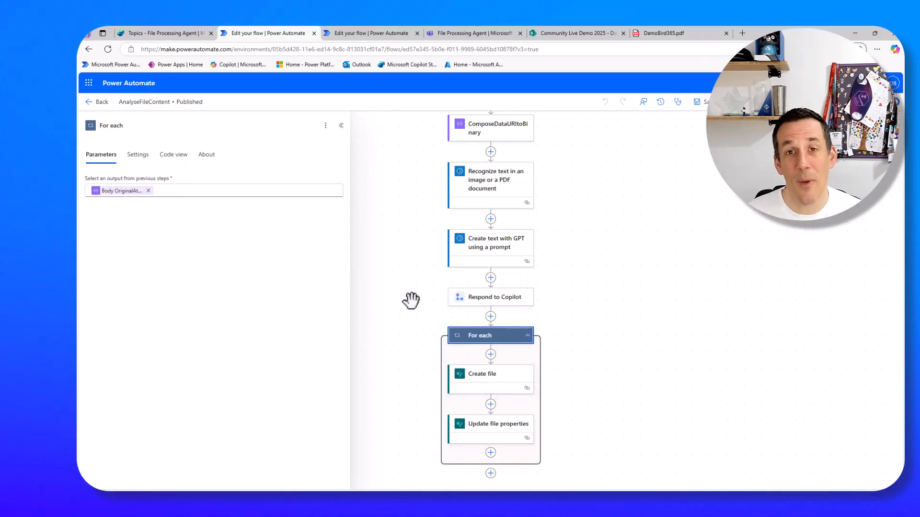
{"action": "mouse_move", "coordinate": [121, 190]}
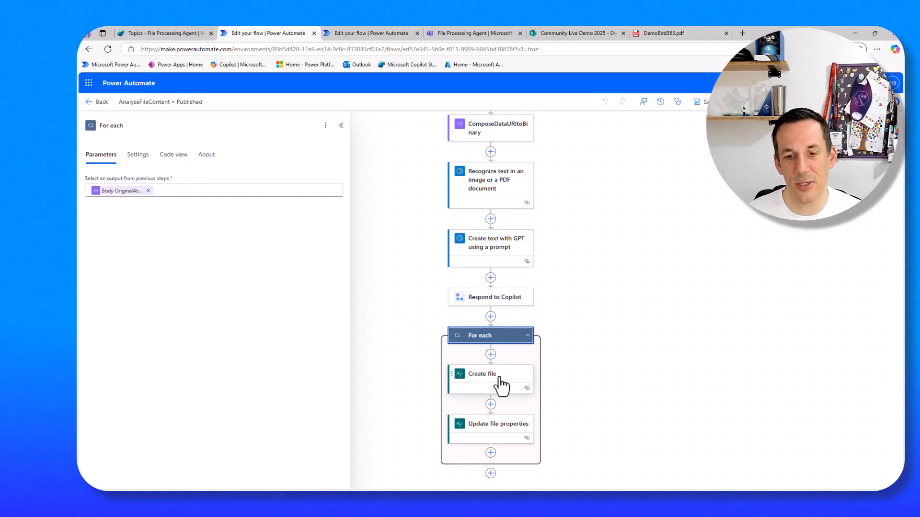
{"action": "left_click", "coordinate": [496, 423]}
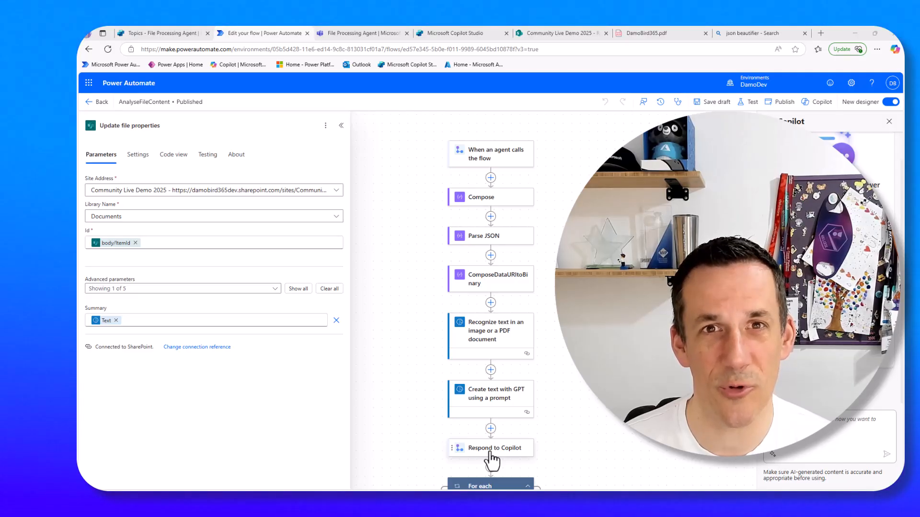
{"action": "mouse_move", "coordinate": [515, 257]}
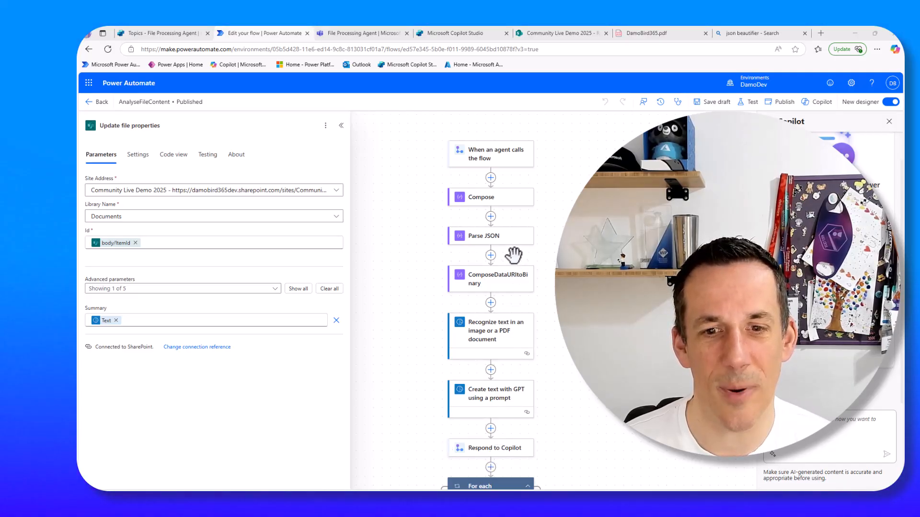
{"action": "mouse_move", "coordinate": [546, 354]}
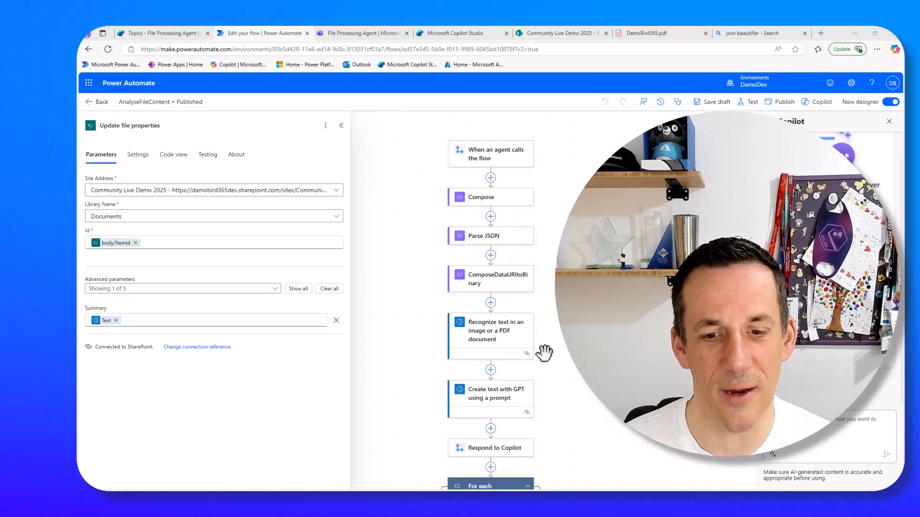
{"action": "scroll", "scroll_direction": "down", "scroll_amount": 3}
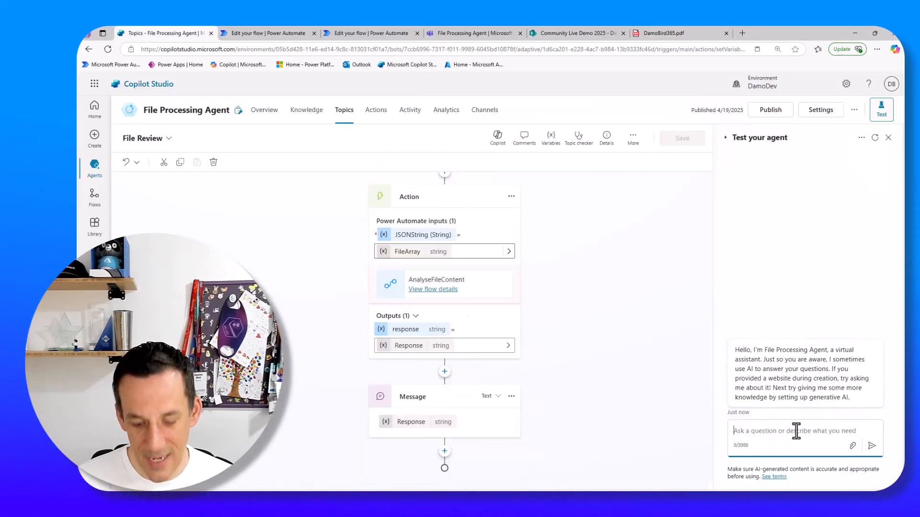
Ask the test agent for 'file review' with the resume PDF attached
{"action": "type", "text": "file review"}
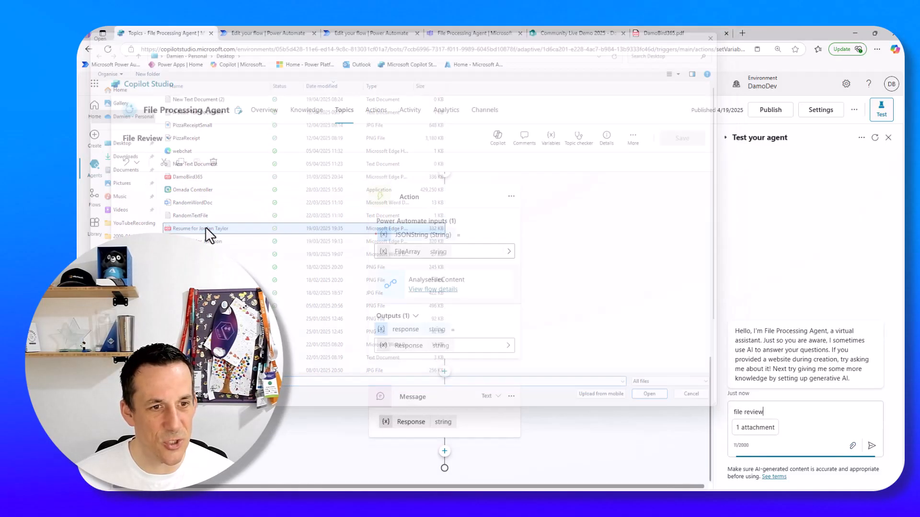
{"action": "left_click", "coordinate": [872, 446]}
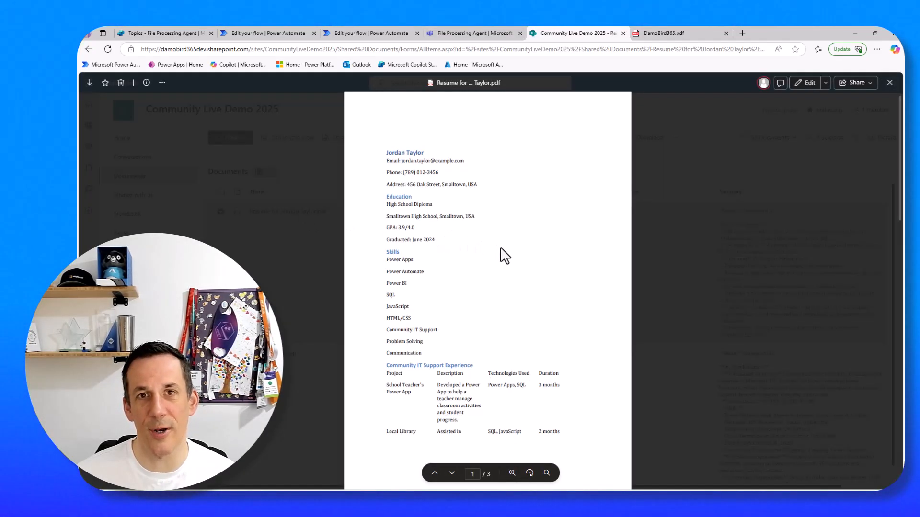
Scroll through the uploaded resume PDF's preview in the SharePoint Documents library
{"action": "scroll", "scroll_direction": "down", "scroll_amount": 3}
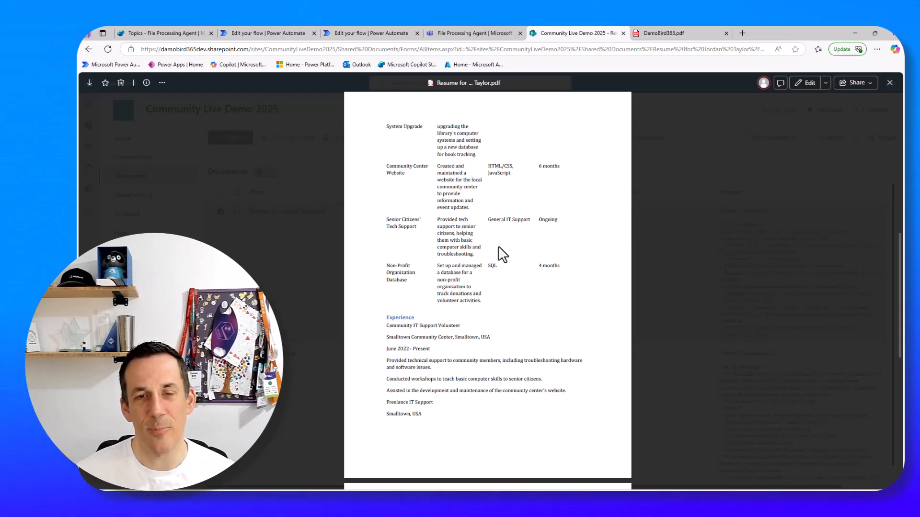
{"action": "left_click", "coordinate": [473, 32]}
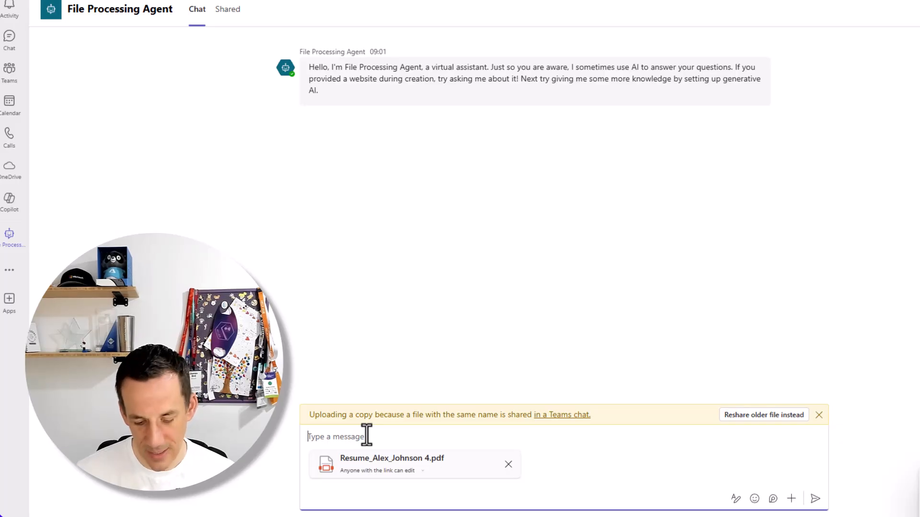
Send 'review file' with Resume_Alex_Johnson 4.pdf attached to the File Processing Agent
{"action": "type", "text": "review file"}
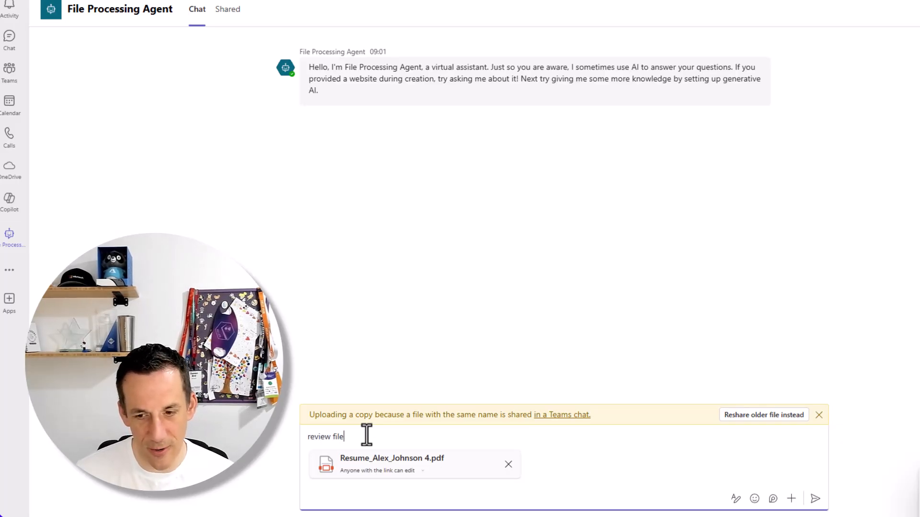
{"action": "left_click", "coordinate": [815, 498]}
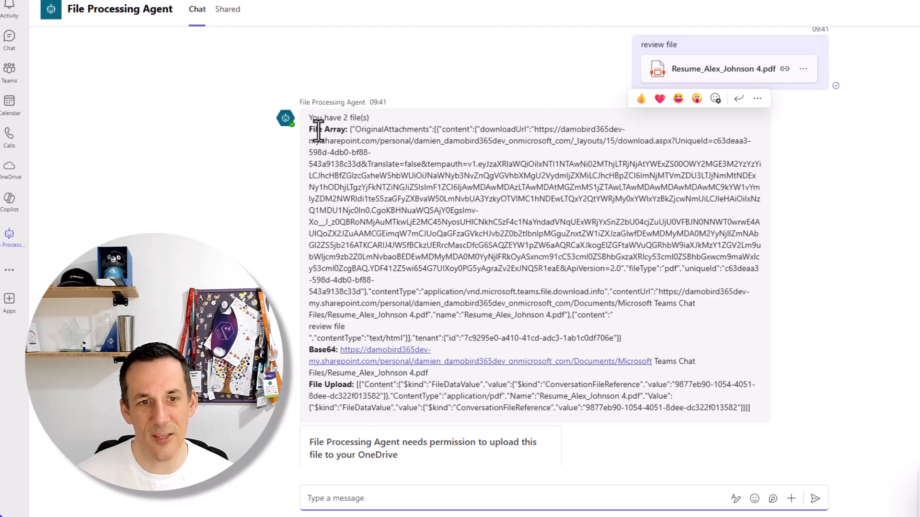
{"action": "double_click", "coordinate": [328, 129]}
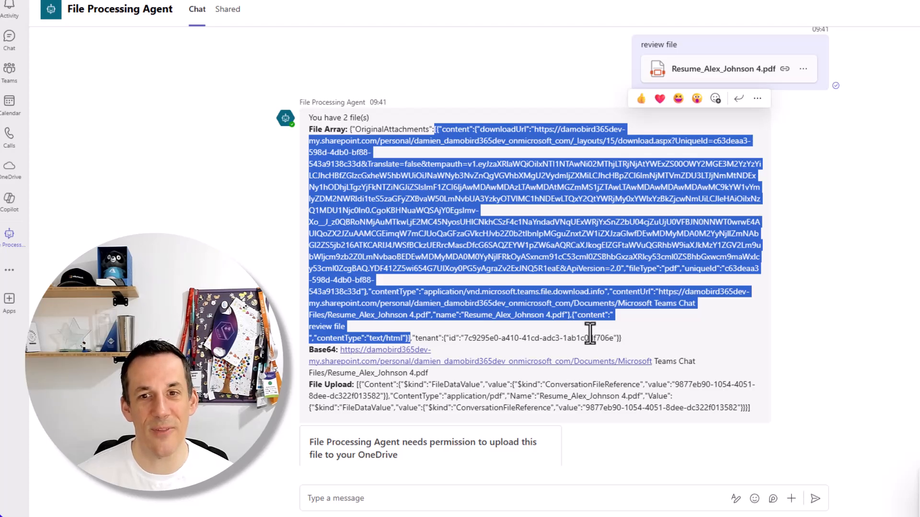
{"action": "mouse_move", "coordinate": [594, 342]}
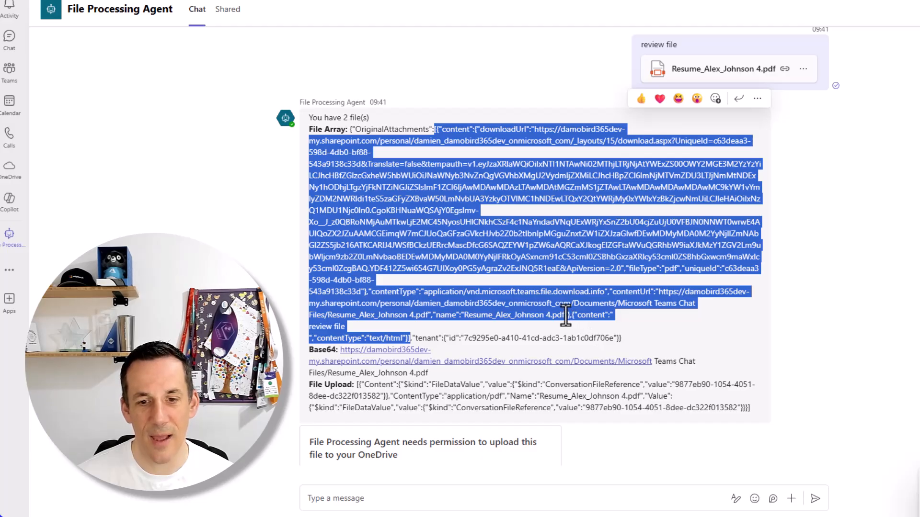
{"action": "left_click", "coordinate": [428, 315]}
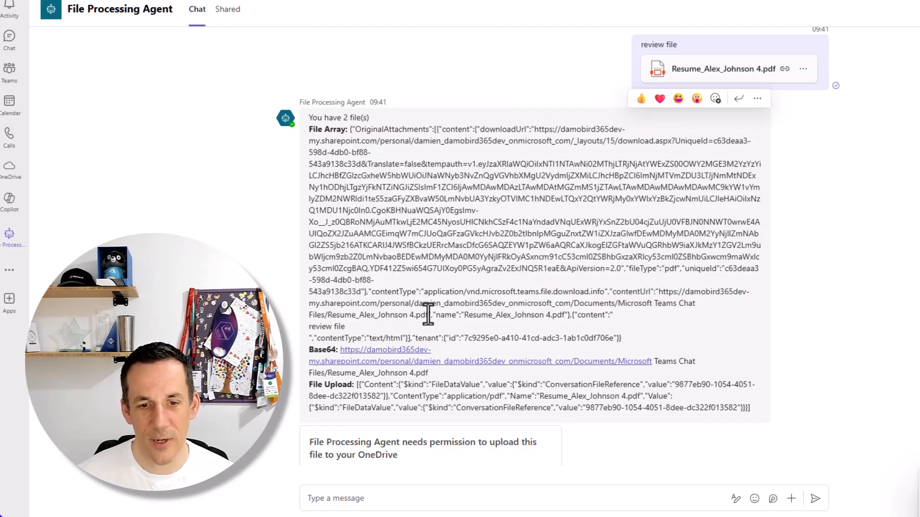
{"action": "left_click_drag", "start_coordinate": [669, 291], "coordinate": [428, 316]}
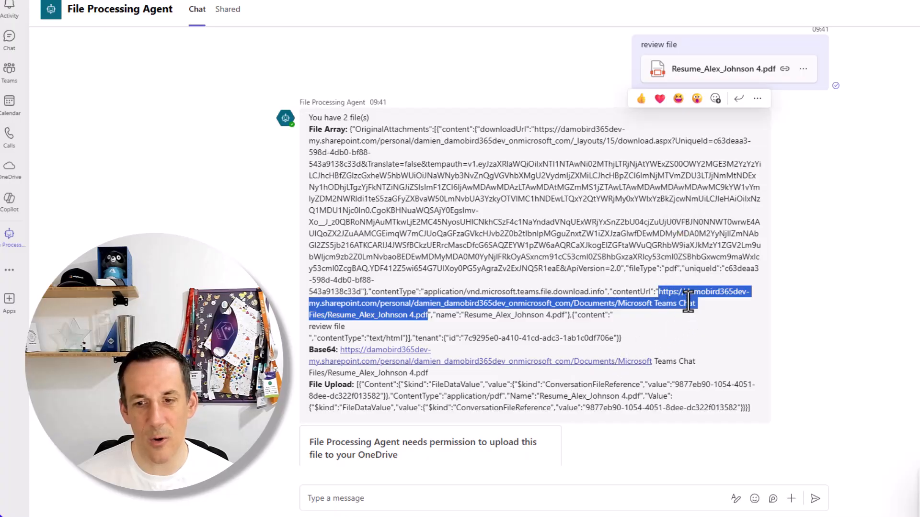
{"action": "mouse_move", "coordinate": [402, 337]}
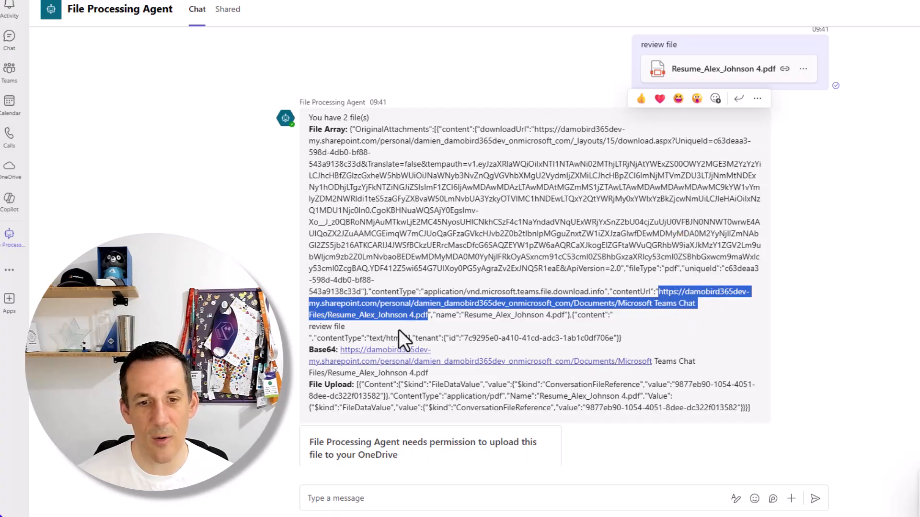
{"action": "mouse_move", "coordinate": [639, 325]}
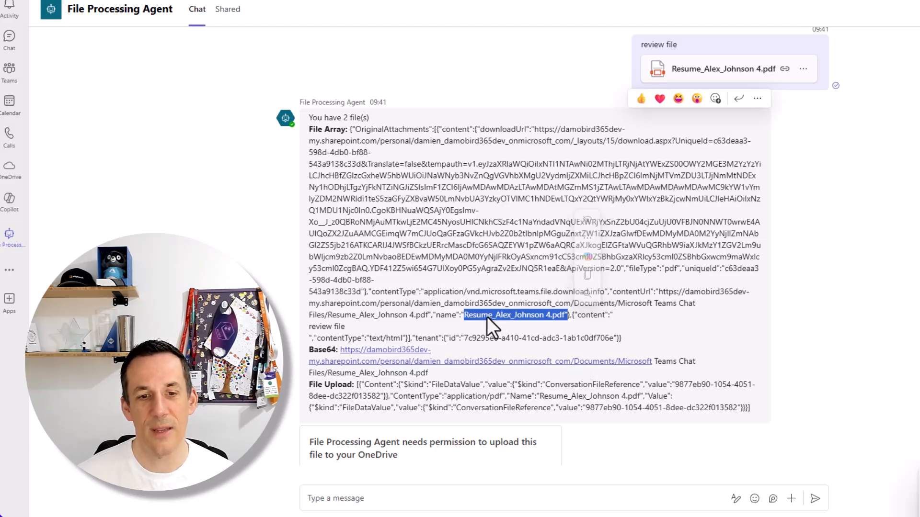
{"action": "mouse_move", "coordinate": [466, 299]}
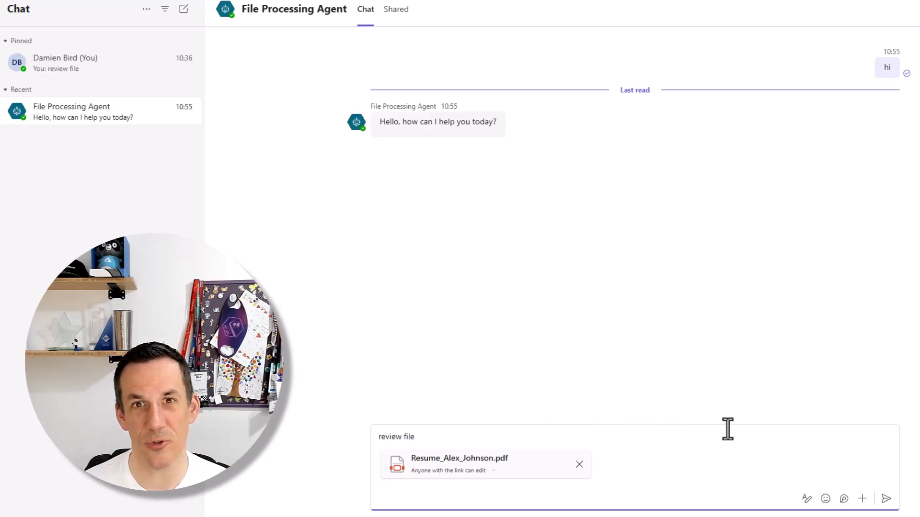
Send the 'review file' request with Resume_Alex_Johnson.pdf attached to the agent
{"action": "left_click", "coordinate": [887, 498]}
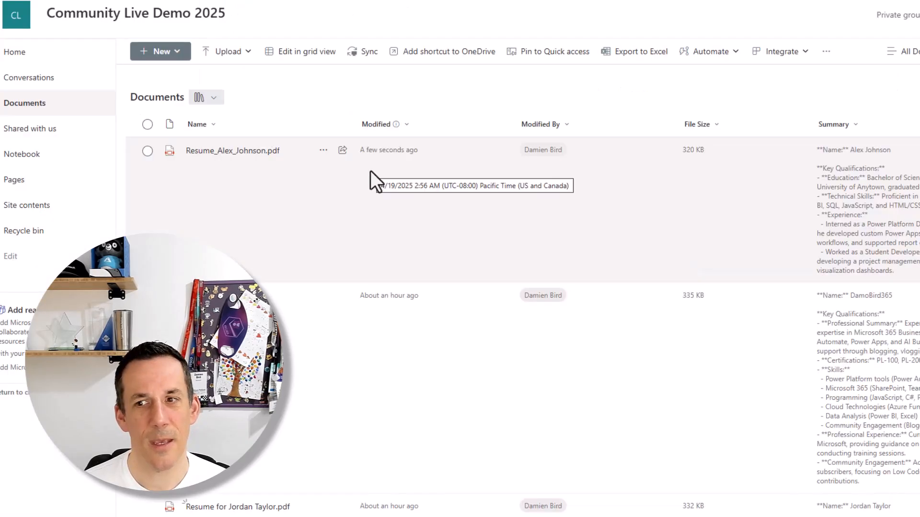
{"action": "mouse_move", "coordinate": [288, 191]}
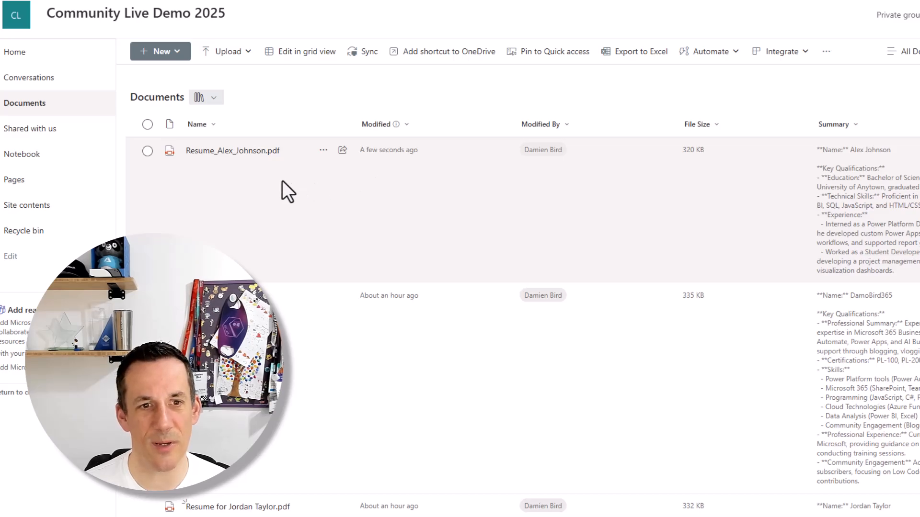
{"action": "mouse_move", "coordinate": [855, 163]}
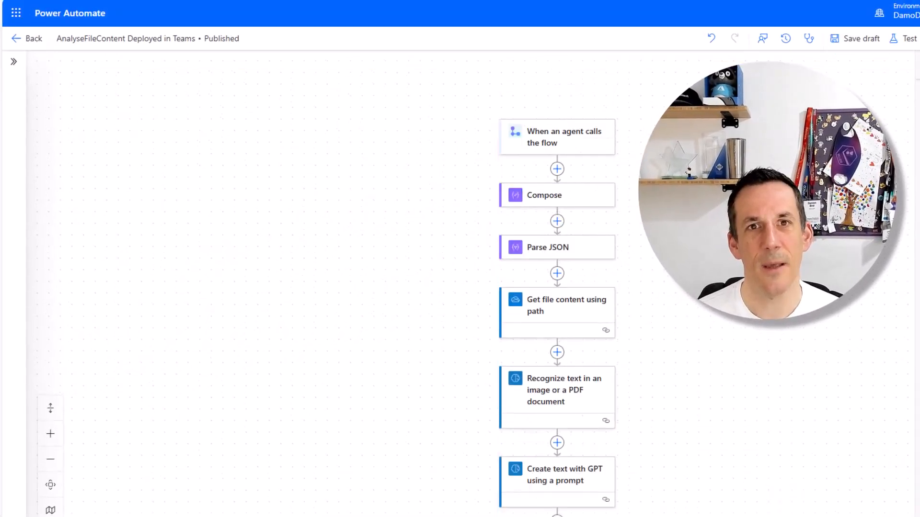
{"action": "mouse_move", "coordinate": [555, 247]}
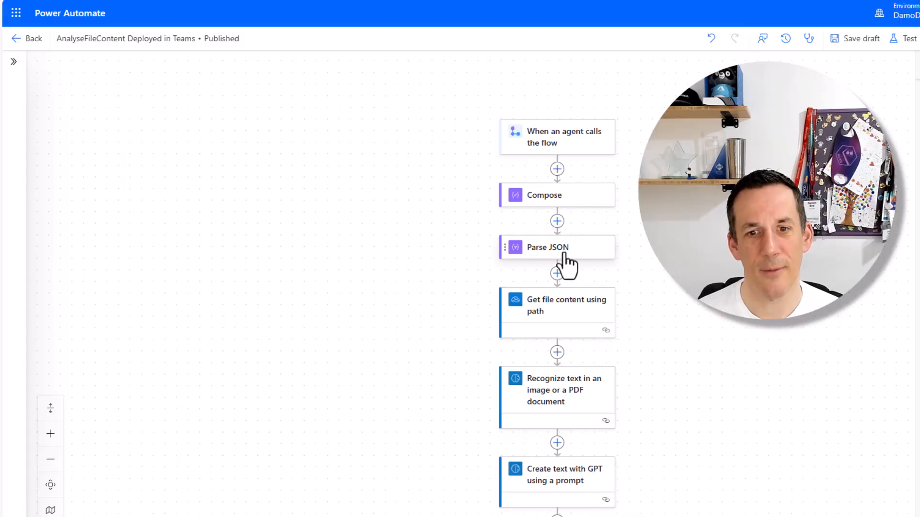
Inspect Parse JSON's schema, then the file content step's first(...) OriginalAttachments name path expression
{"action": "left_click", "coordinate": [547, 247]}
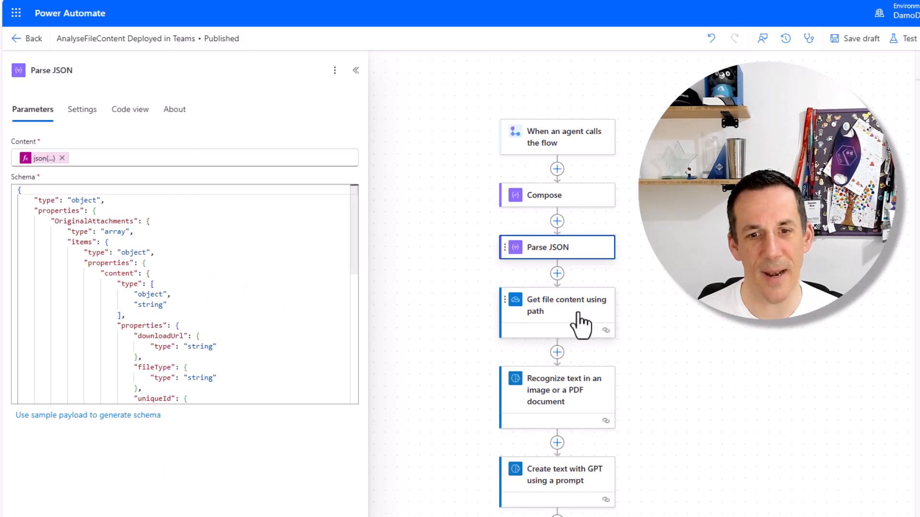
{"action": "left_click", "coordinate": [557, 312]}
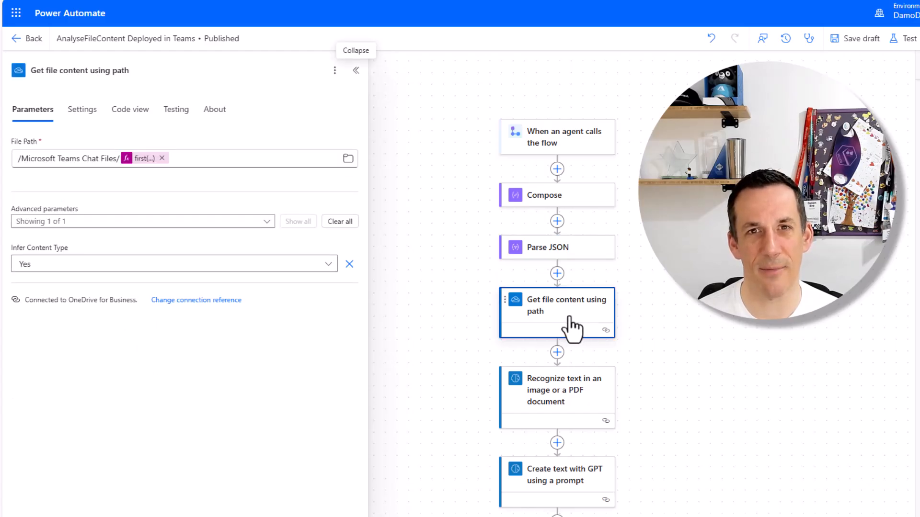
{"action": "left_click", "coordinate": [142, 158]}
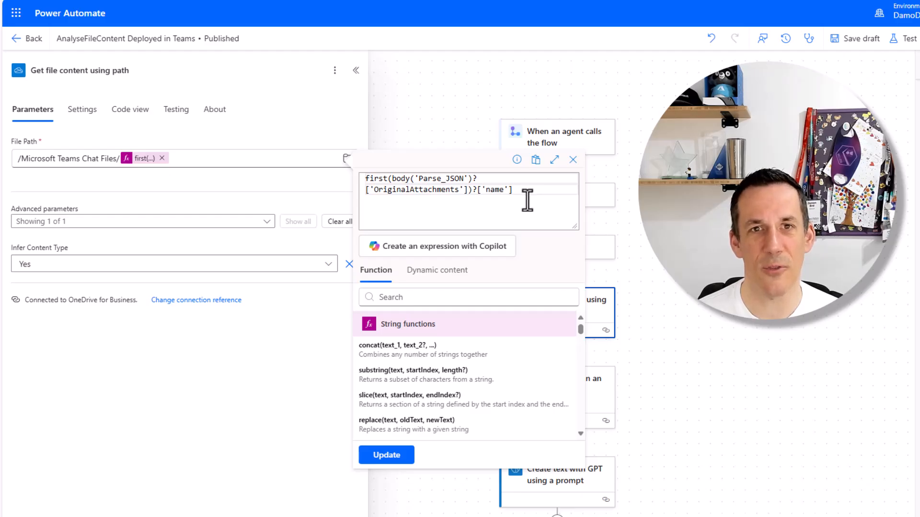
{"action": "mouse_move", "coordinate": [20, 164]}
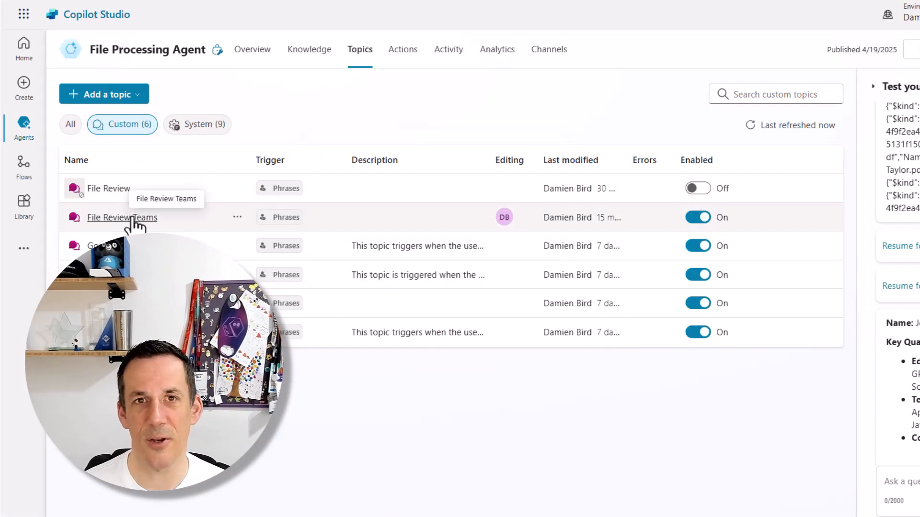
Reveal the File Review Teams action sending JSON(Topic.FileArray) to AnalyseFileContent and returning a response string
{"action": "left_click", "coordinate": [122, 217]}
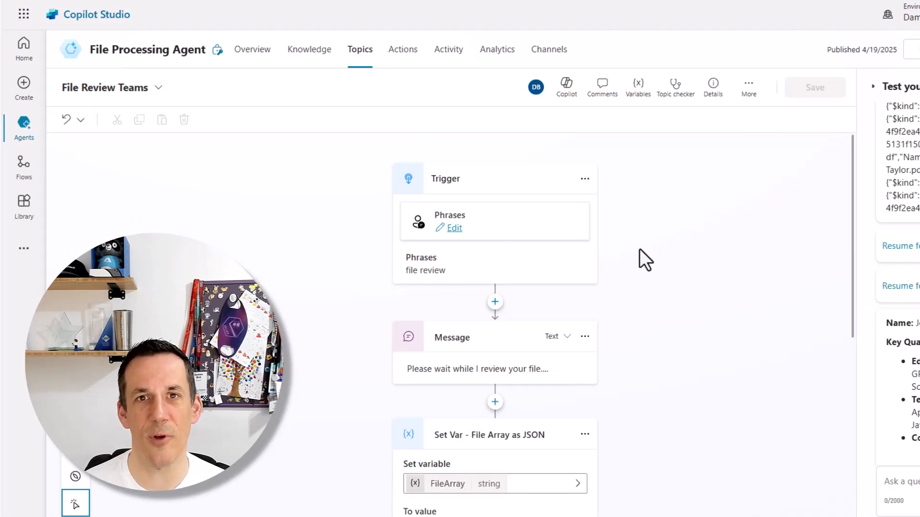
{"action": "scroll", "scroll_direction": "down", "scroll_amount": 3}
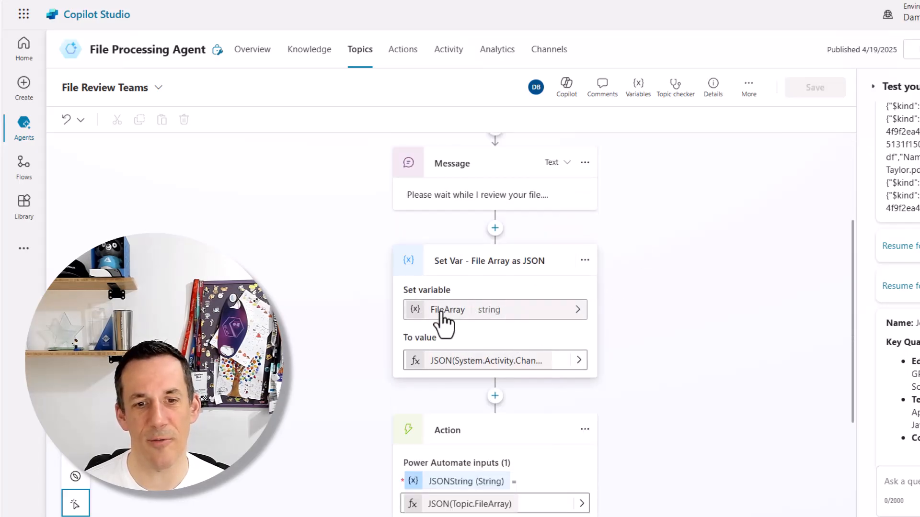
{"action": "scroll", "scroll_direction": "down", "scroll_amount": 3}
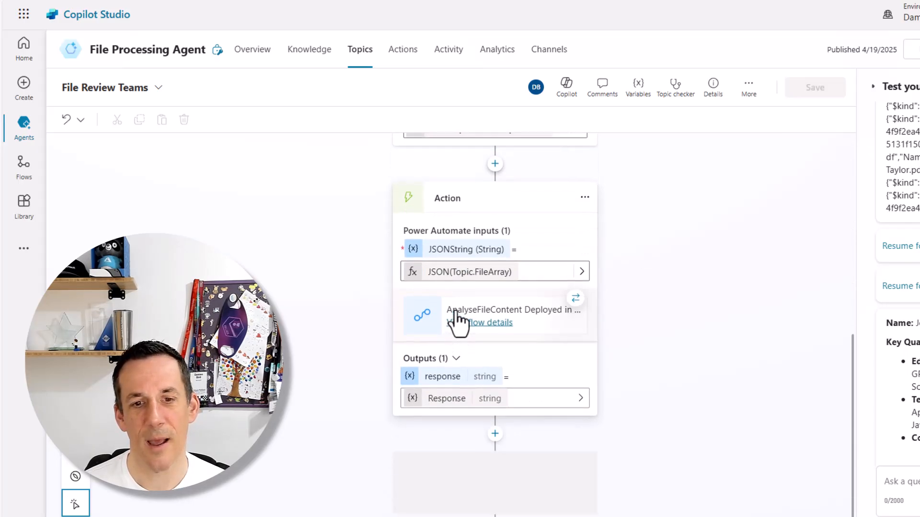